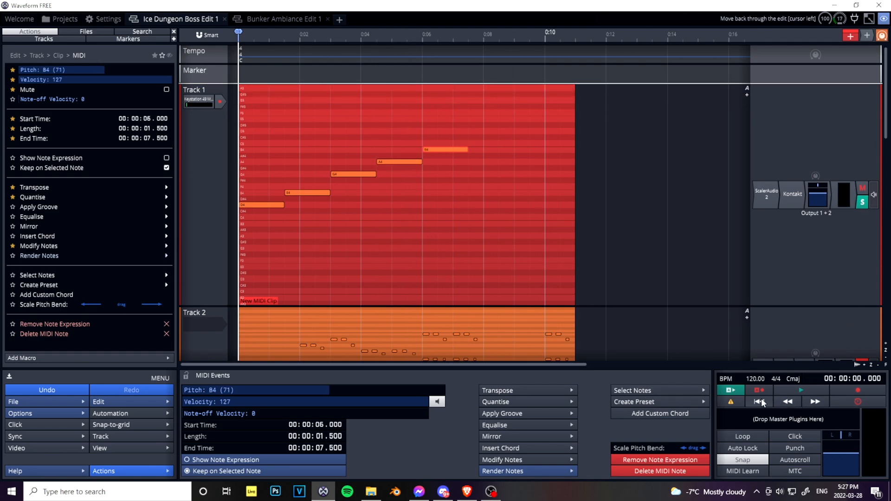
- Rewind to the start of the edit and stop playback of the ascending-note clip
left_click(800, 390)
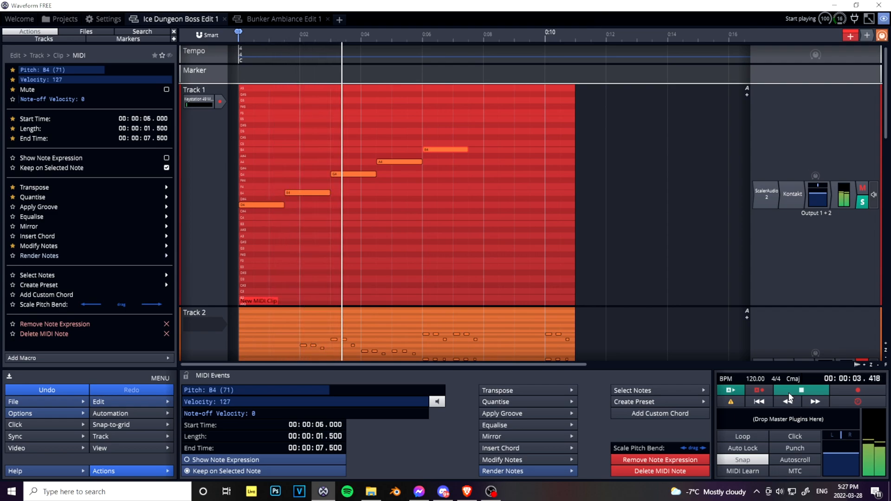
left_click(256, 206)
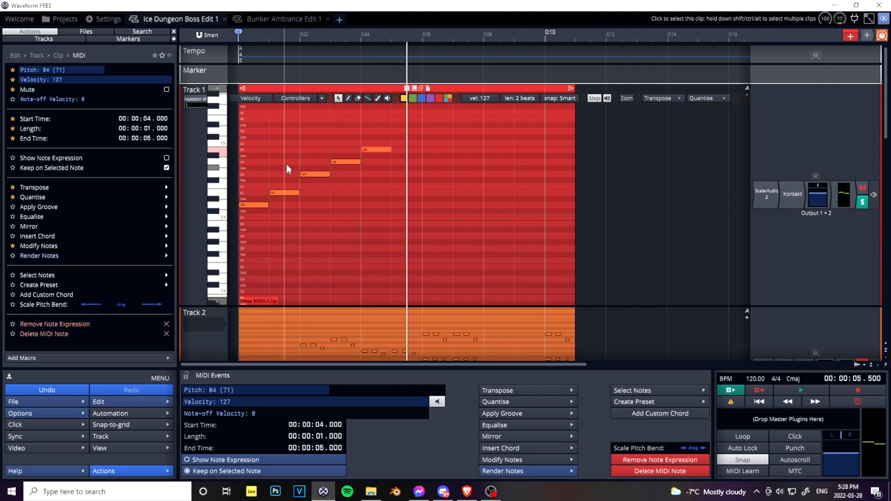
mouse_move(326, 101)
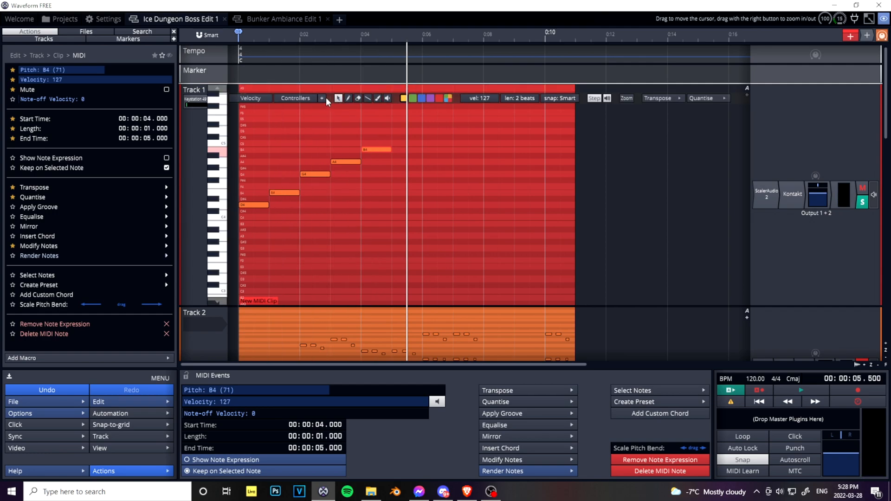
- Add a '1 - Modulation Wheel (coarse)' controller lane under the notes
left_click(321, 98)
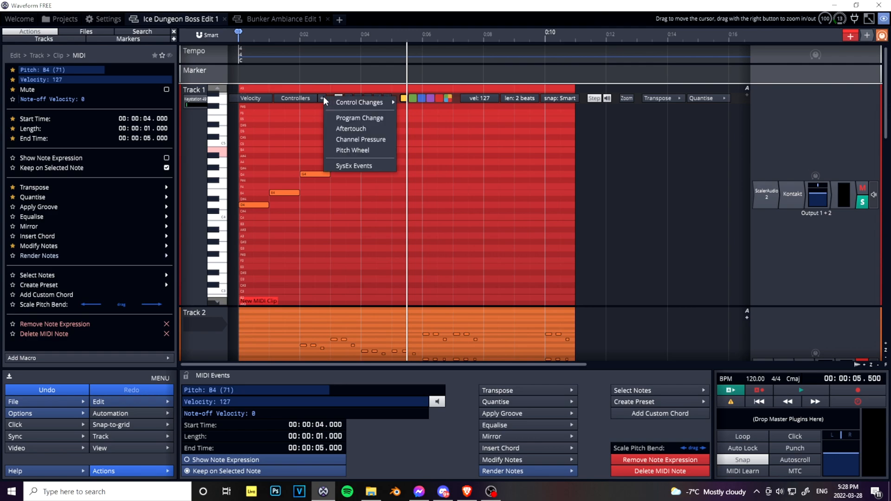
left_click(360, 102)
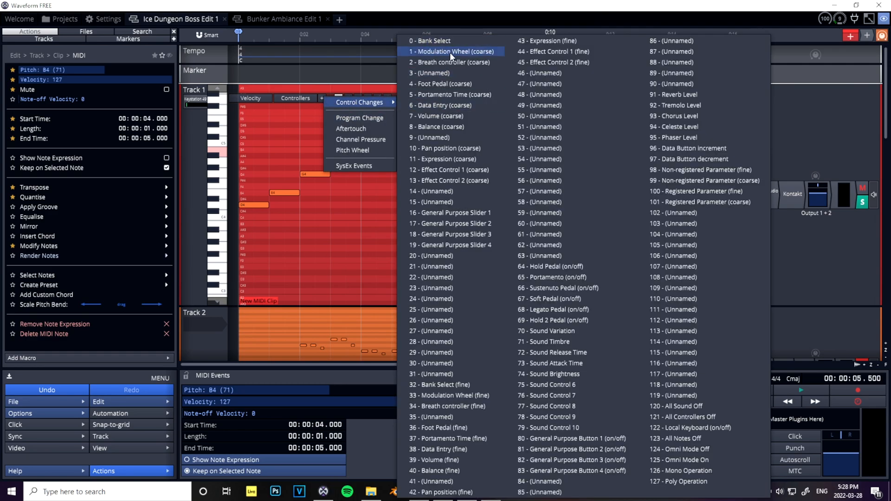
left_click(452, 51)
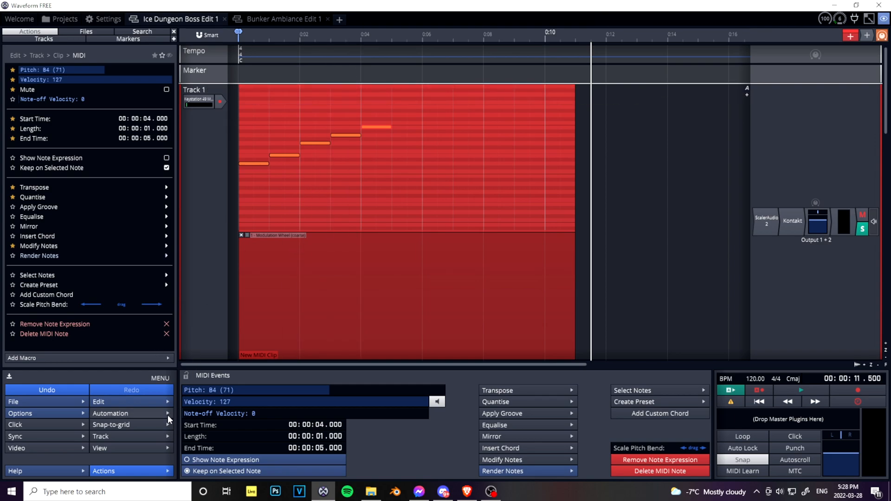
left_click(111, 425)
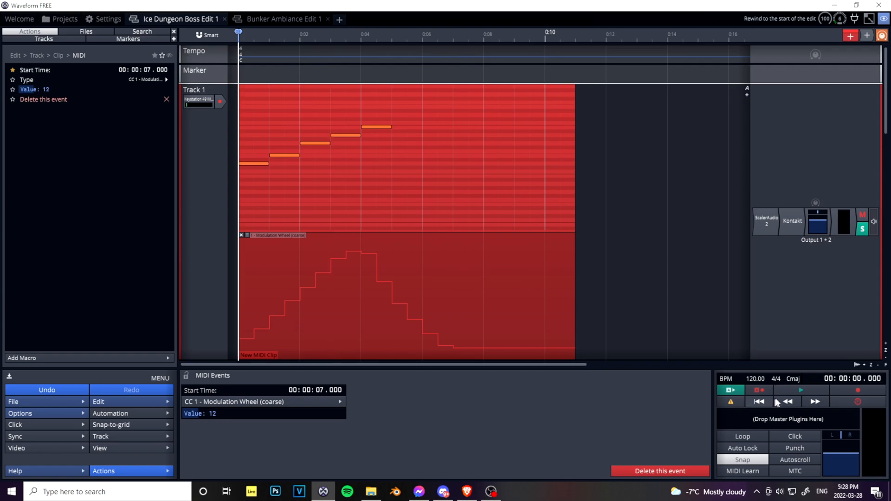
left_click(800, 390)
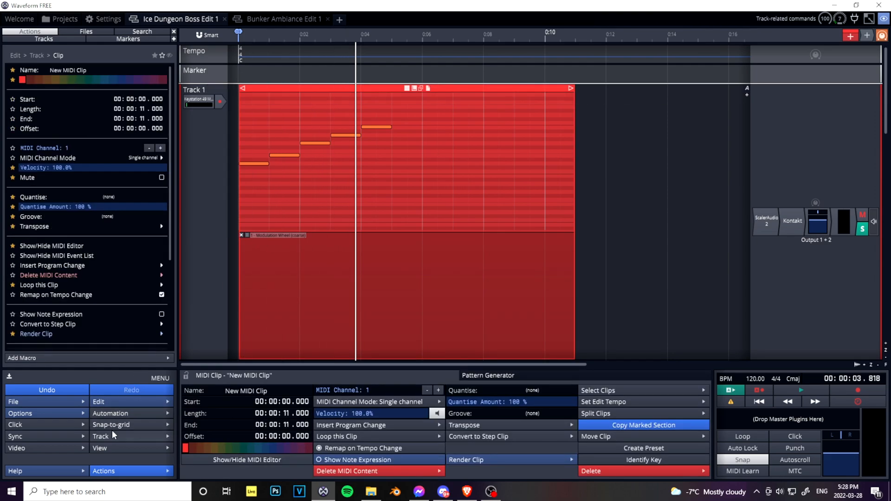
- Freehand-draw a wavy Modulation Wheel curve with several peaks and dips, snap off
left_click(112, 425)
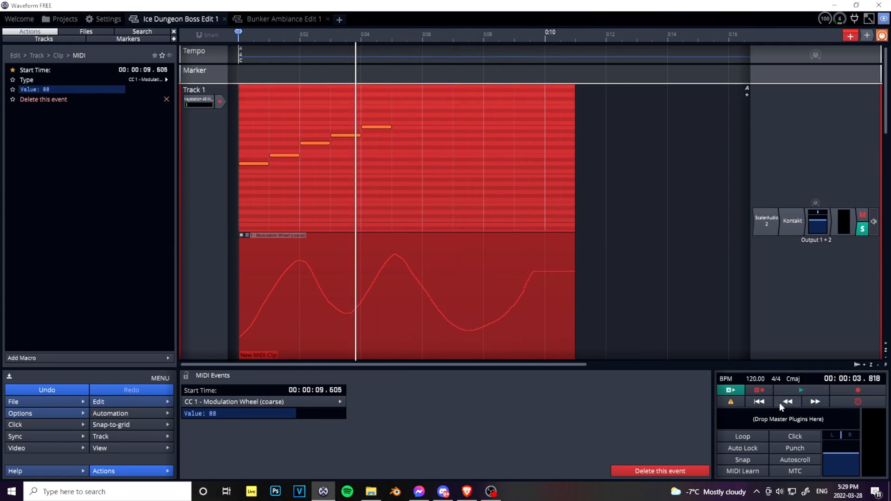
- Show the snapping options and return to selecting notes and controllers
left_click(801, 391)
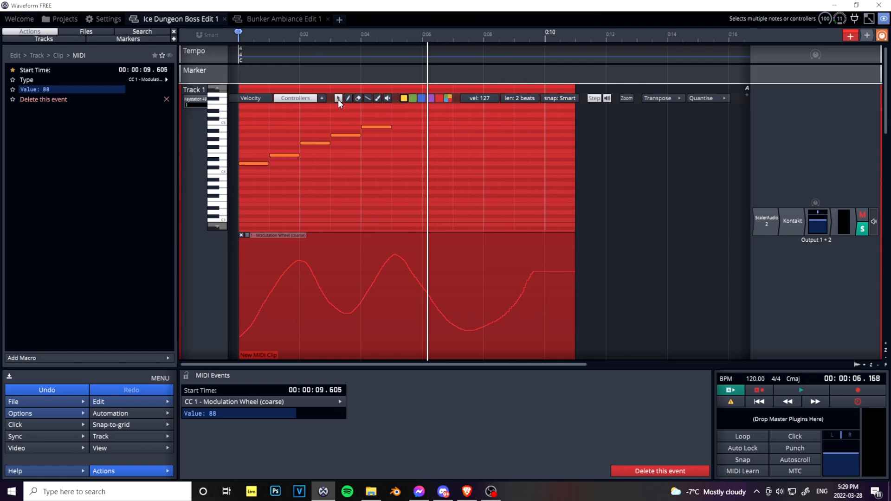
left_click(111, 425)
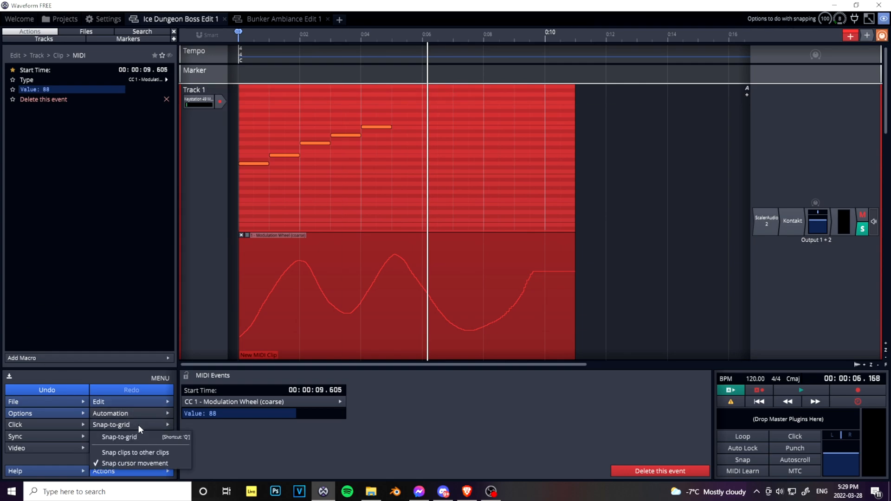
mouse_move(119, 437)
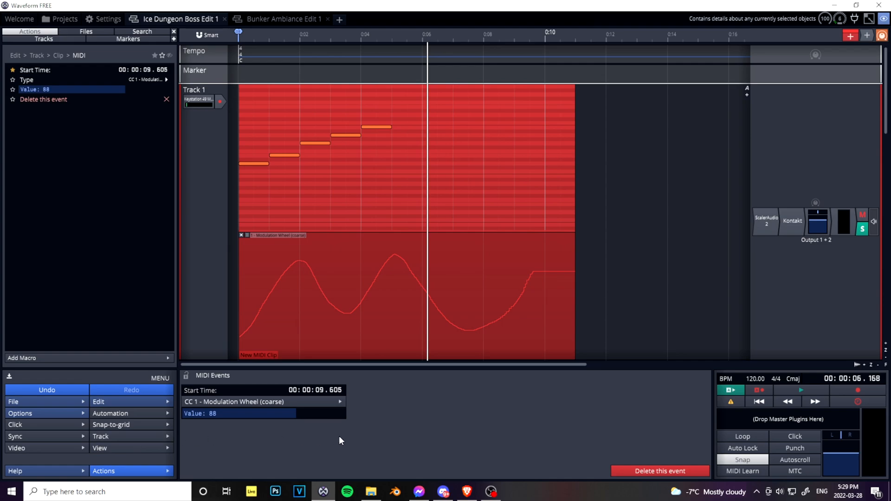
mouse_move(414, 433)
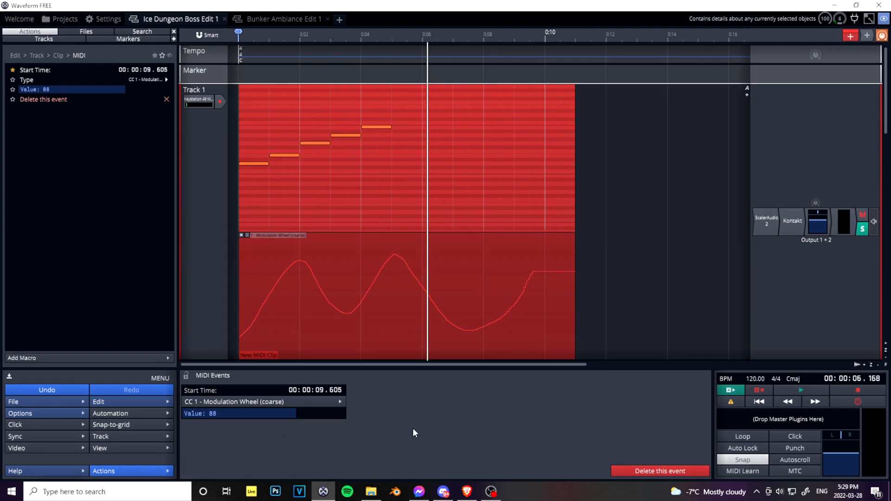